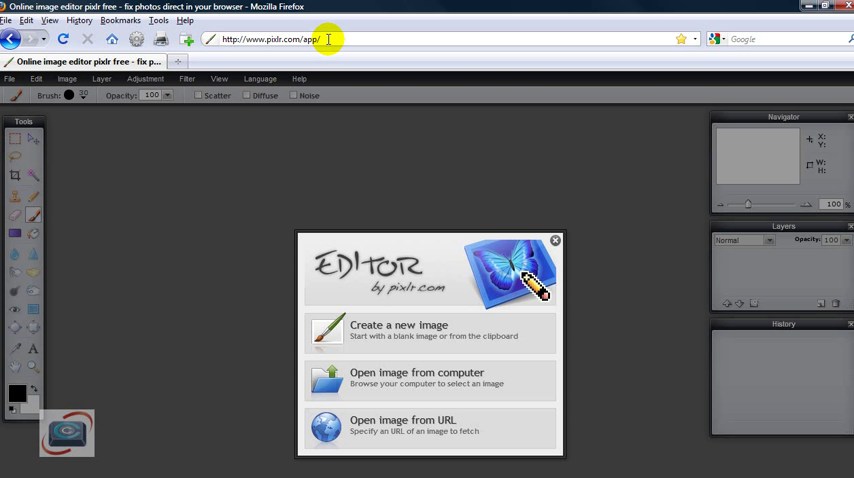
mouse_move(140, 330)
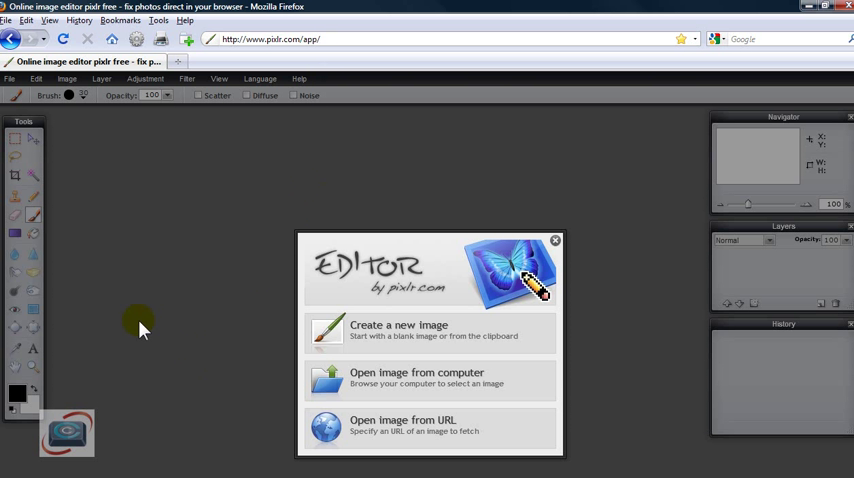
mouse_move(800, 50)
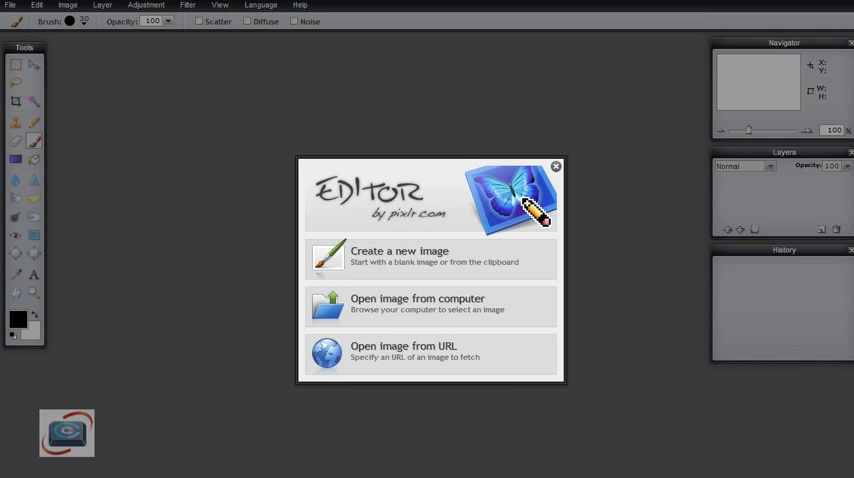
mouse_move(822, 92)
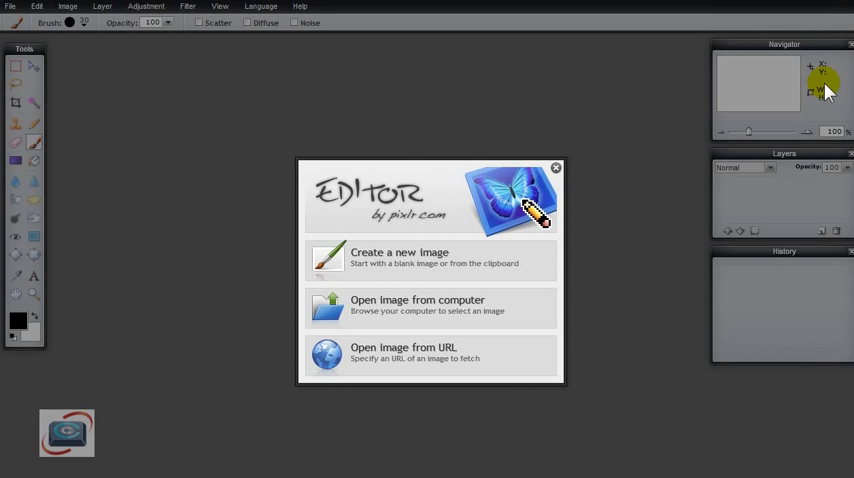
mouse_move(604, 258)
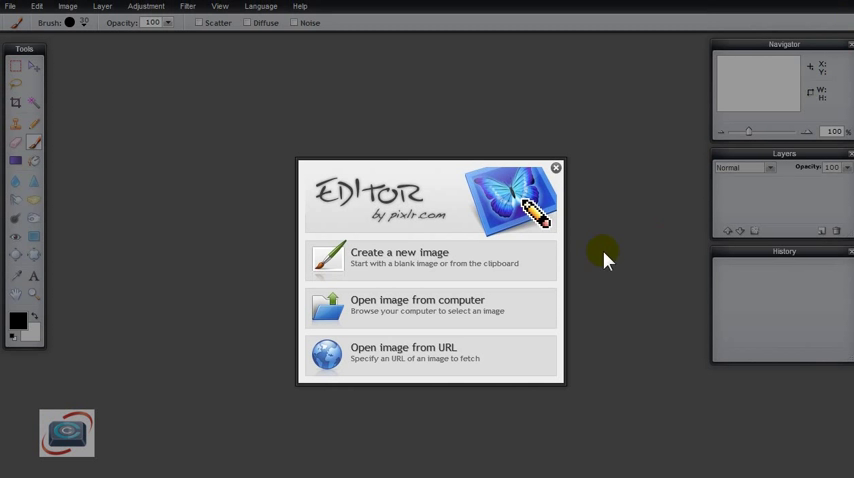
mouse_move(330, 258)
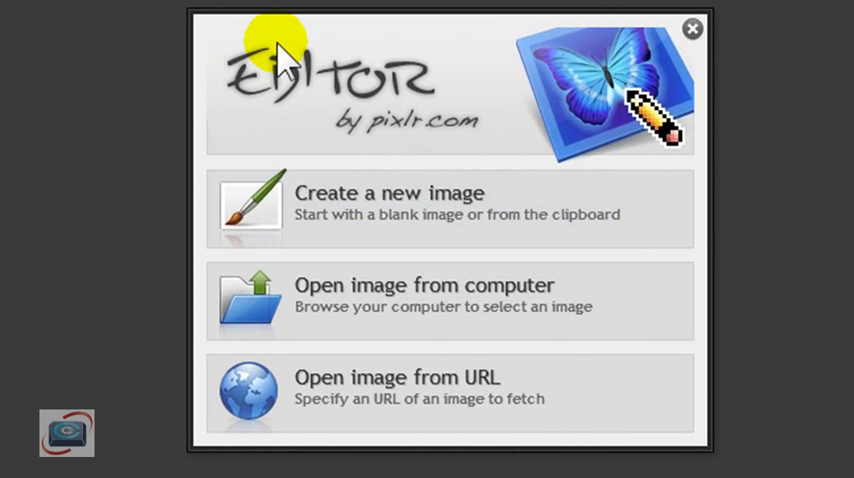
mouse_move(400, 96)
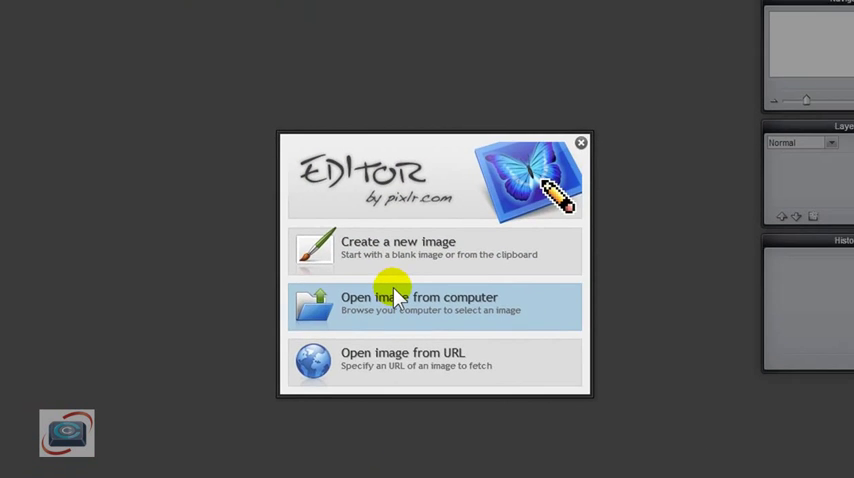
Step: Open the Full_Orange_Moon photo from the computer via the start dialog
click(416, 296)
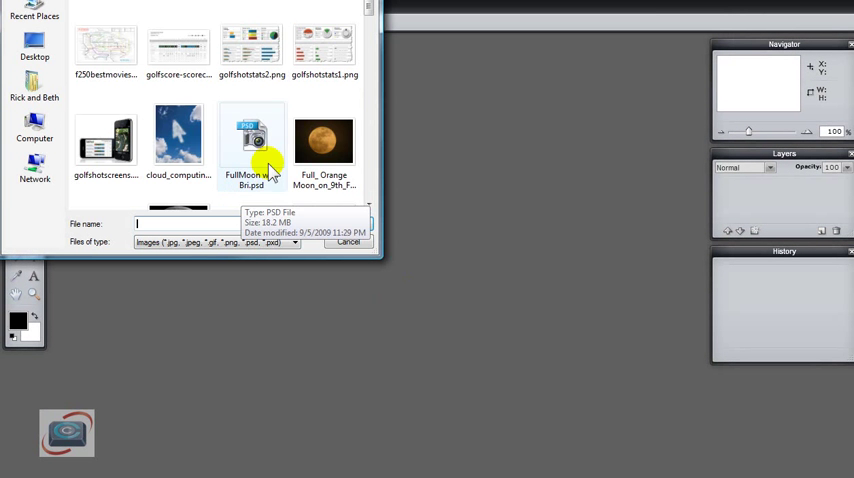
double_click(324, 140)
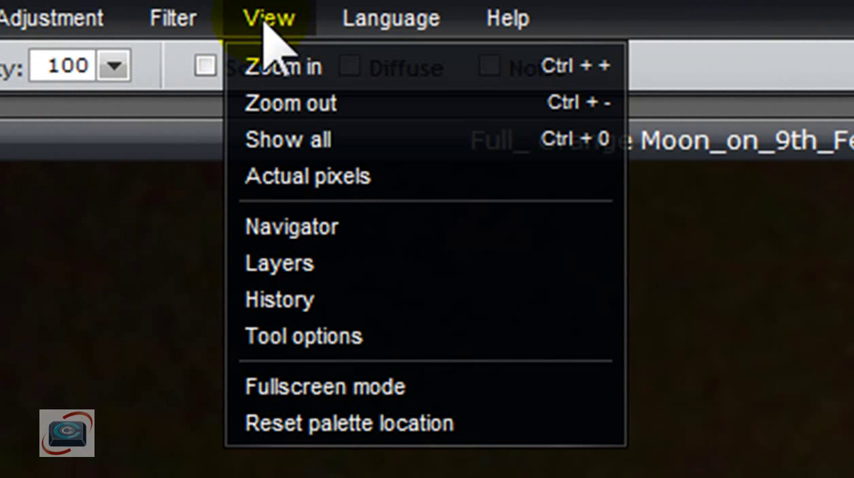
mouse_move(384, 144)
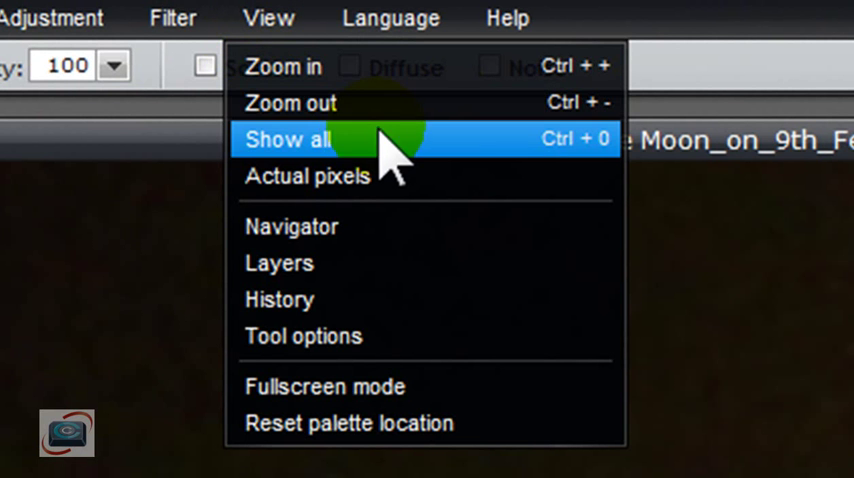
Step: Fit the whole moon photo in the window with View > Show all
click(288, 140)
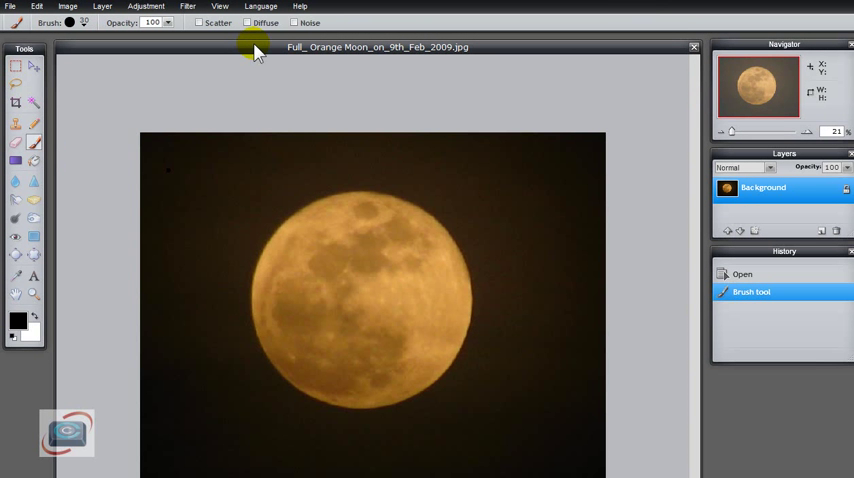
mouse_move(220, 64)
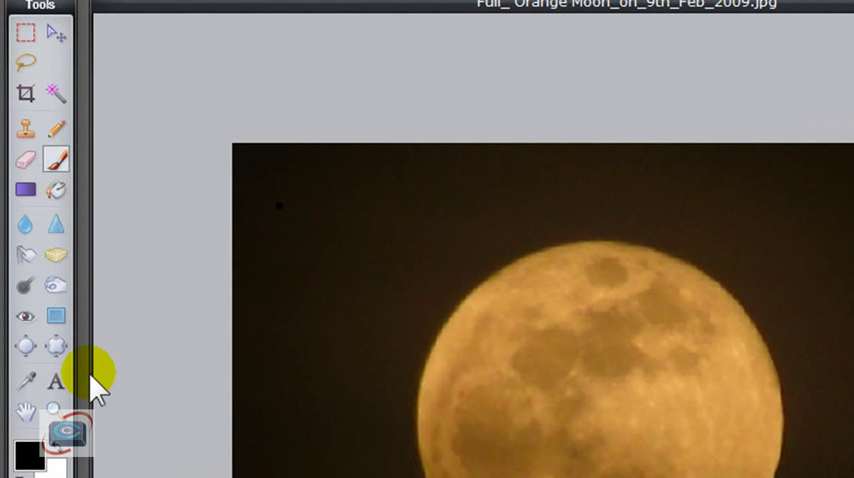
mouse_move(56, 256)
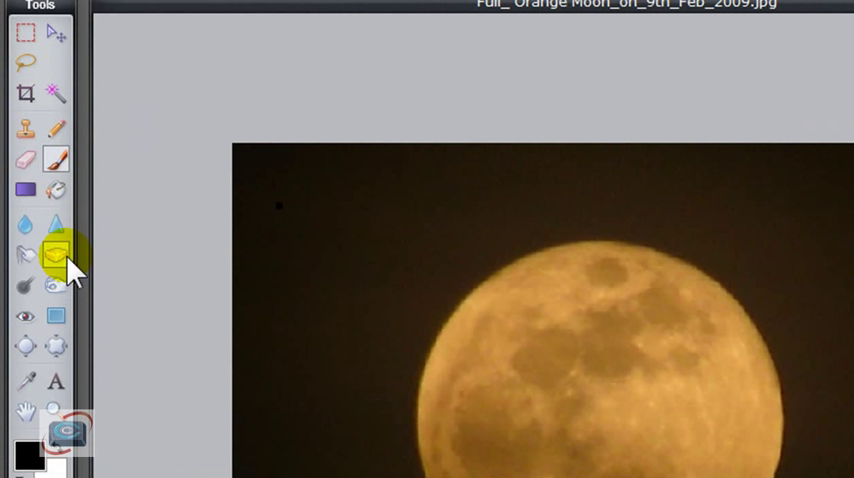
mouse_move(56, 258)
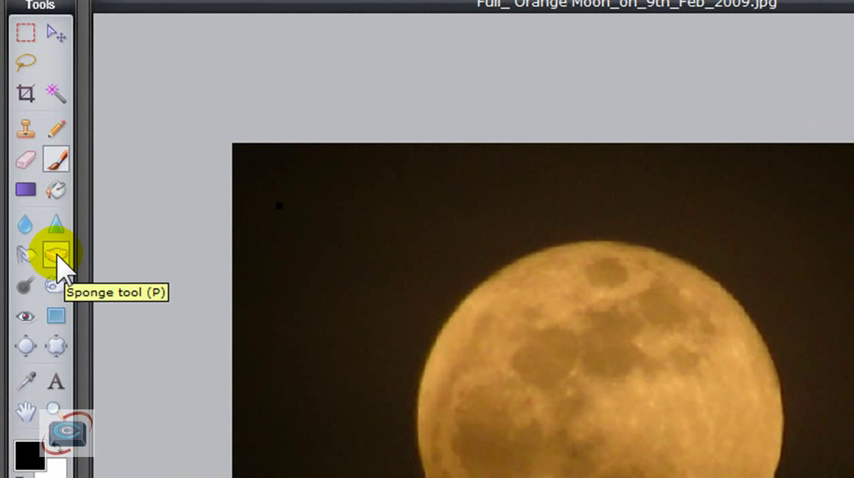
mouse_move(24, 162)
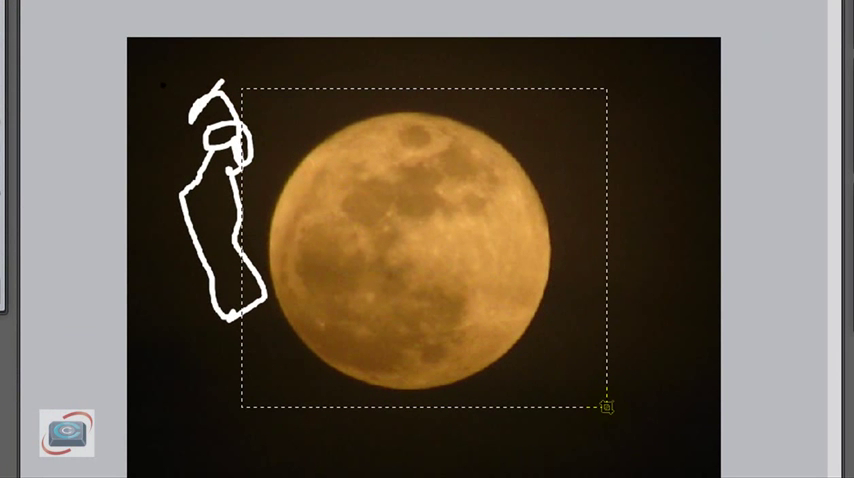
Step: Drag a crop box framing the moon within the photo
drag(608, 406, 578, 400)
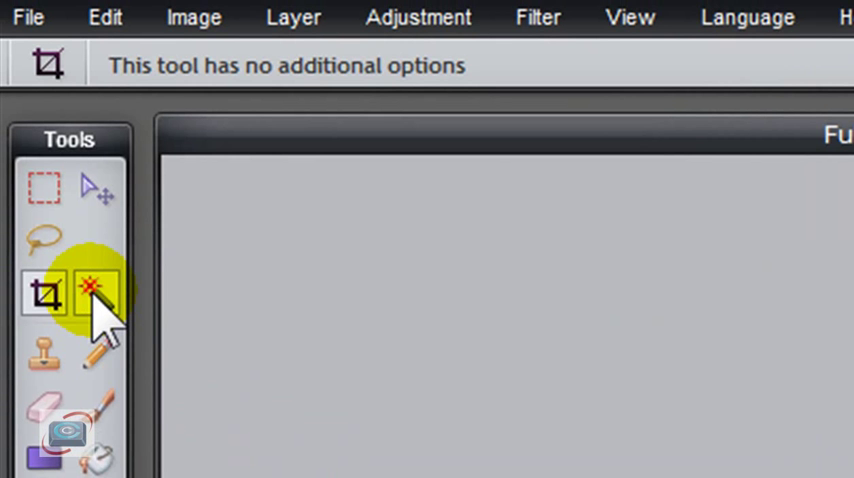
Step: Select the moon's colour region with the Magic Wand tool
click(96, 292)
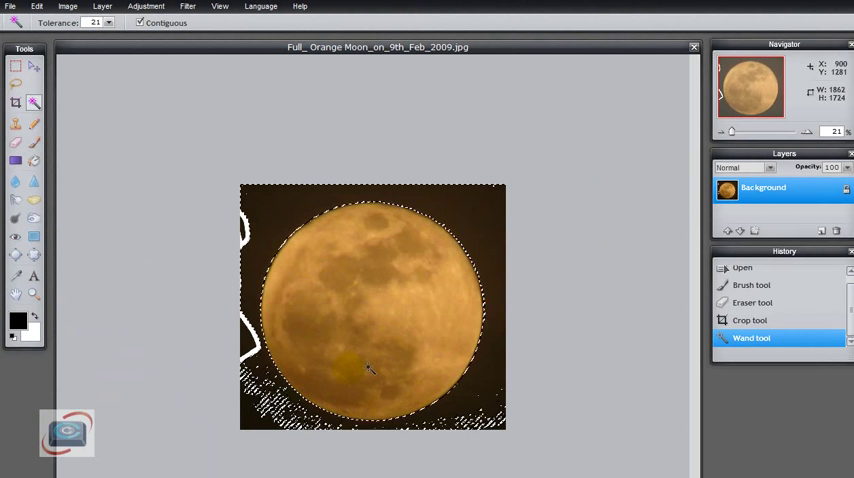
click(316, 258)
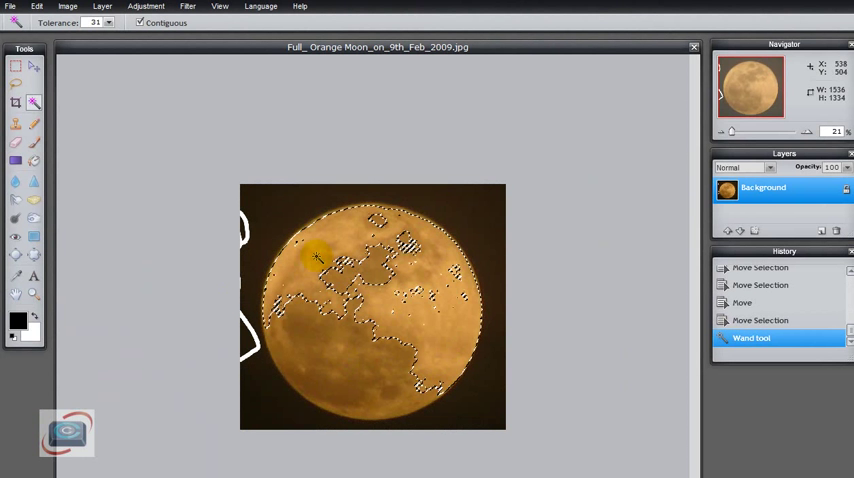
mouse_move(290, 210)
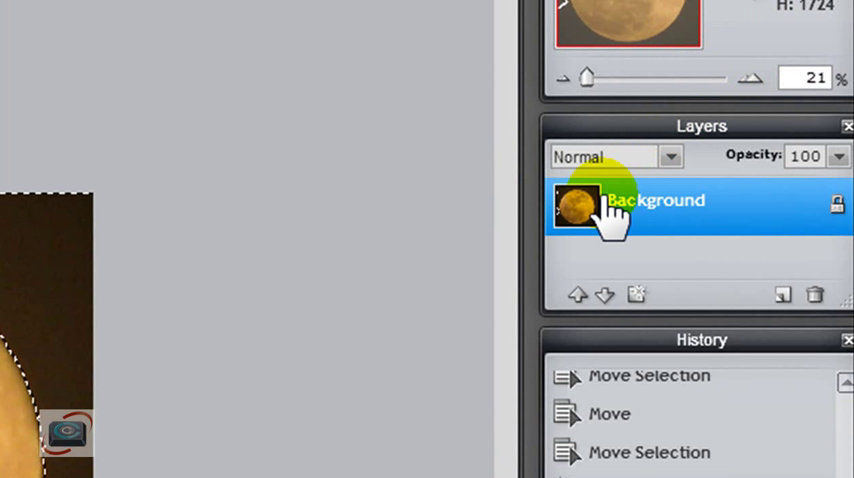
mouse_move(636, 296)
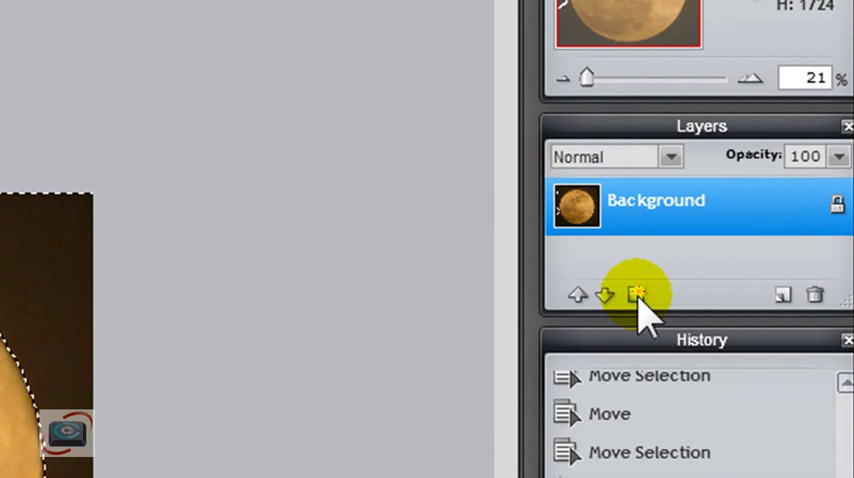
Step: Add a new empty Layer 1 above the Background in the Layers panel
click(636, 294)
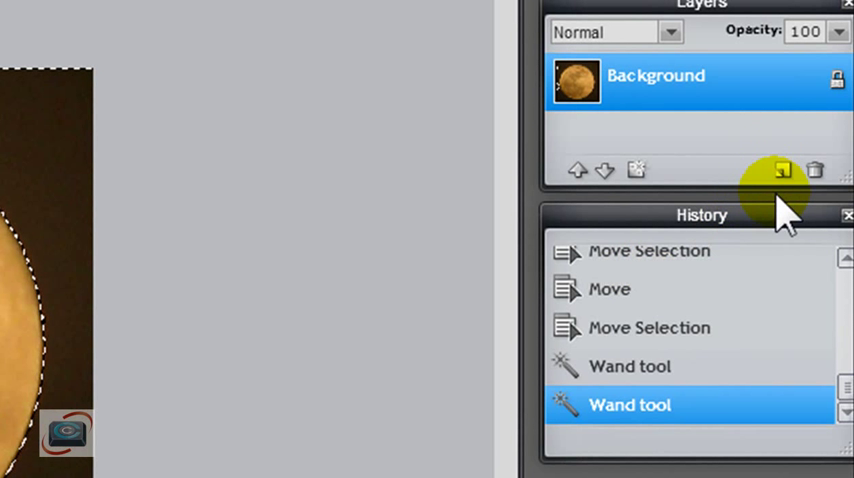
click(784, 168)
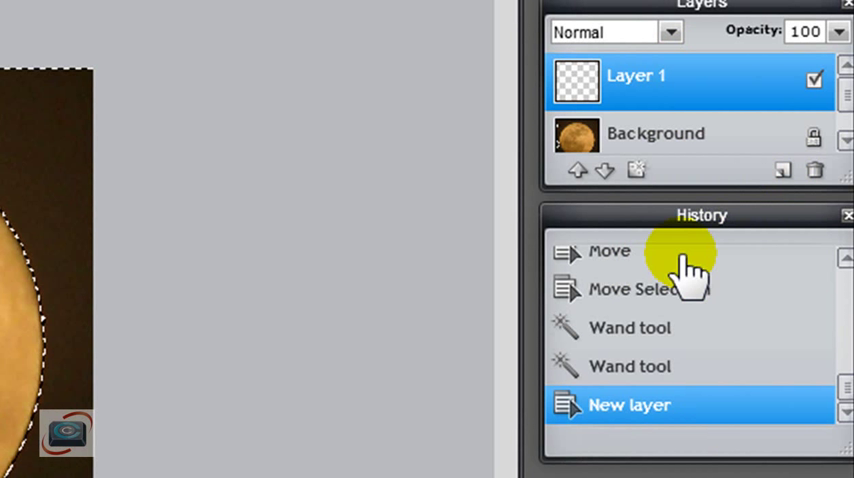
mouse_move(750, 184)
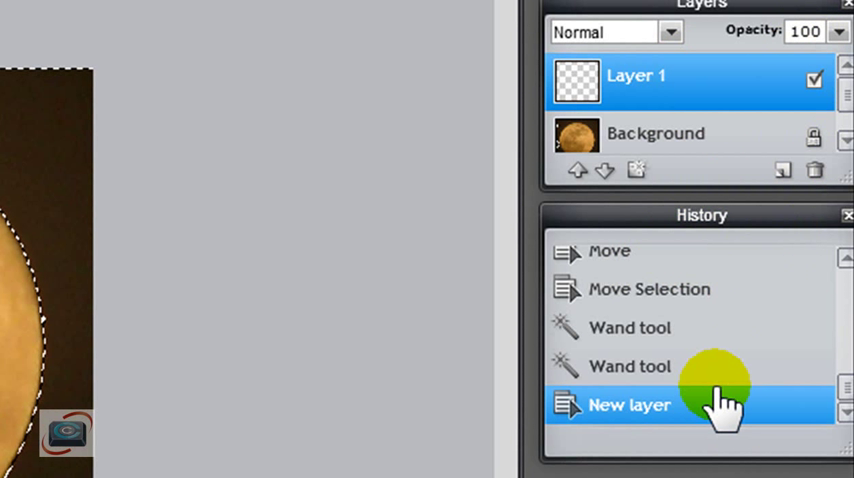
scroll(down, 3)
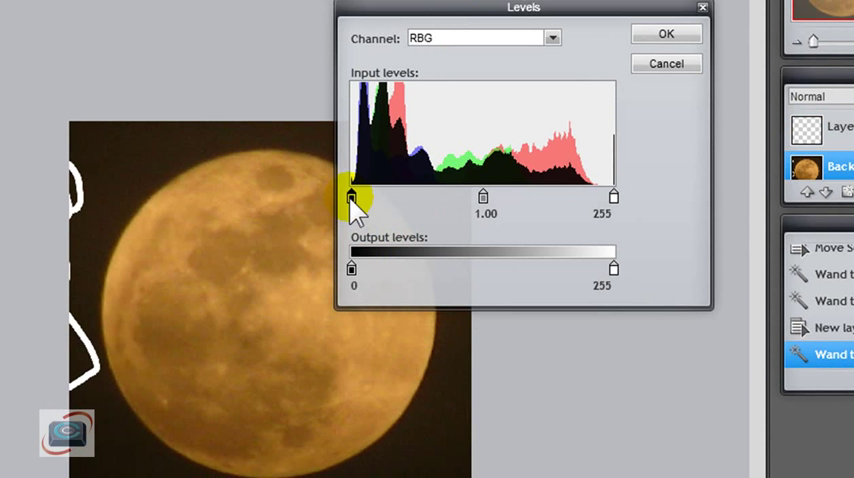
Step: Apply Levels with input black point 54 and output black point 85
drag(352, 196, 450, 196)
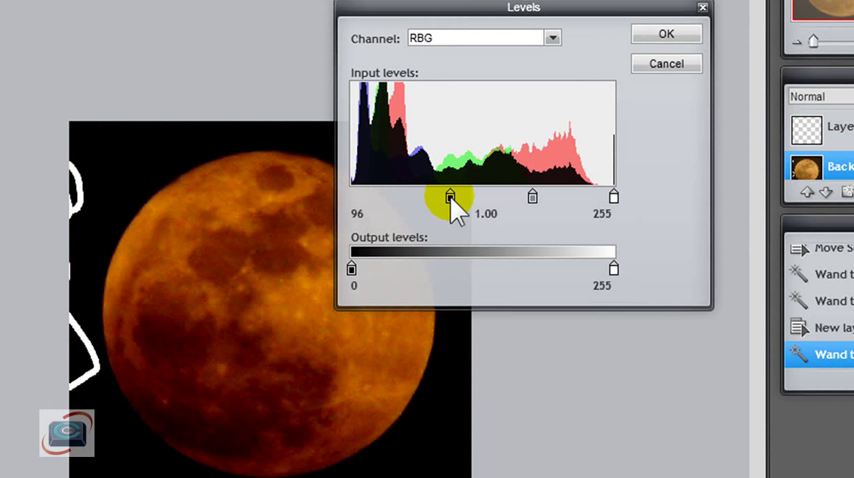
drag(450, 196, 372, 196)
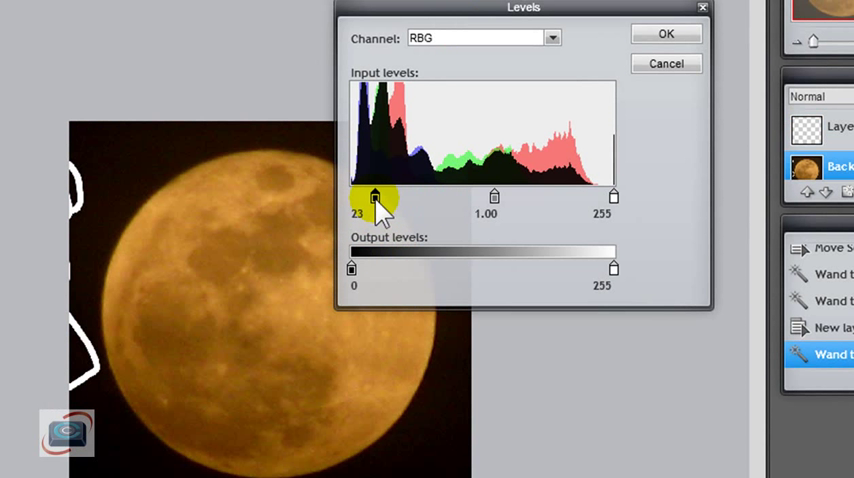
drag(372, 196, 408, 196)
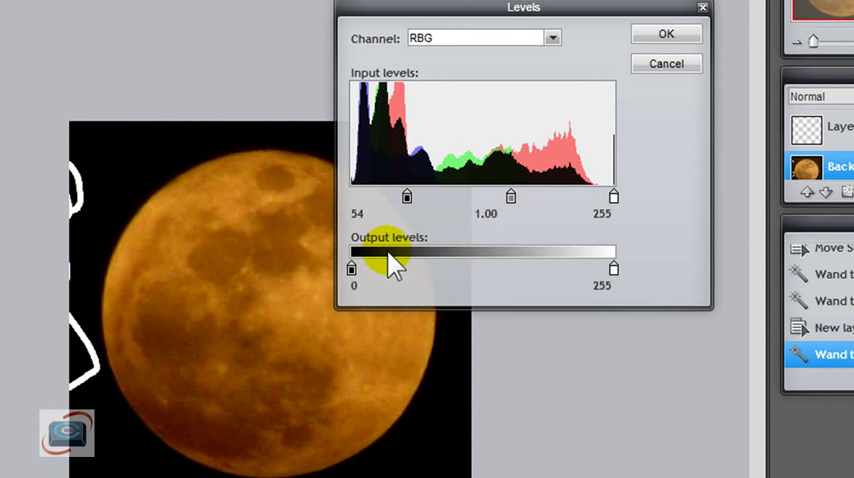
drag(352, 268, 440, 268)
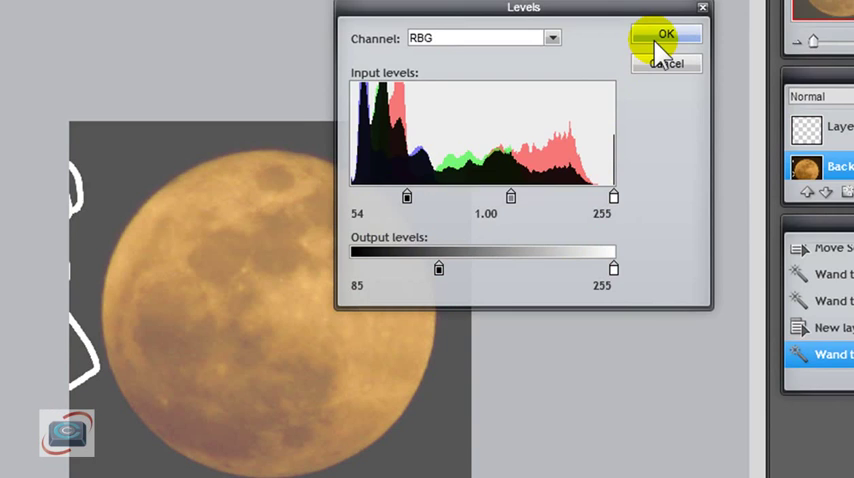
click(666, 36)
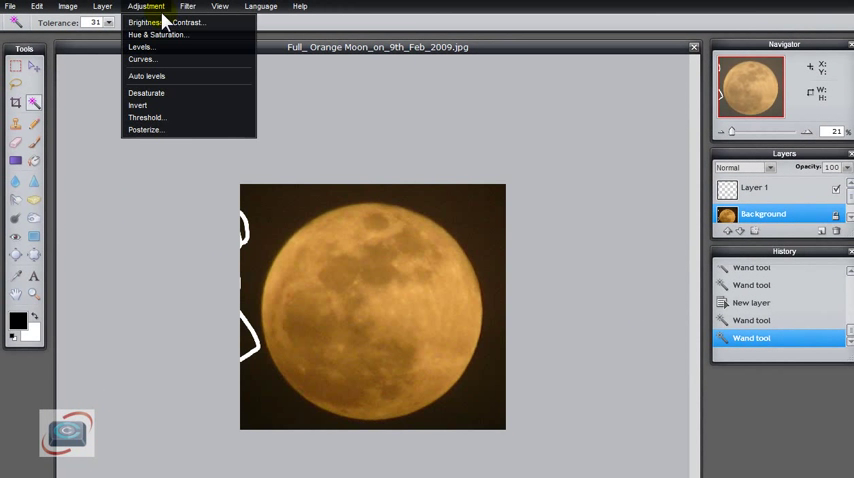